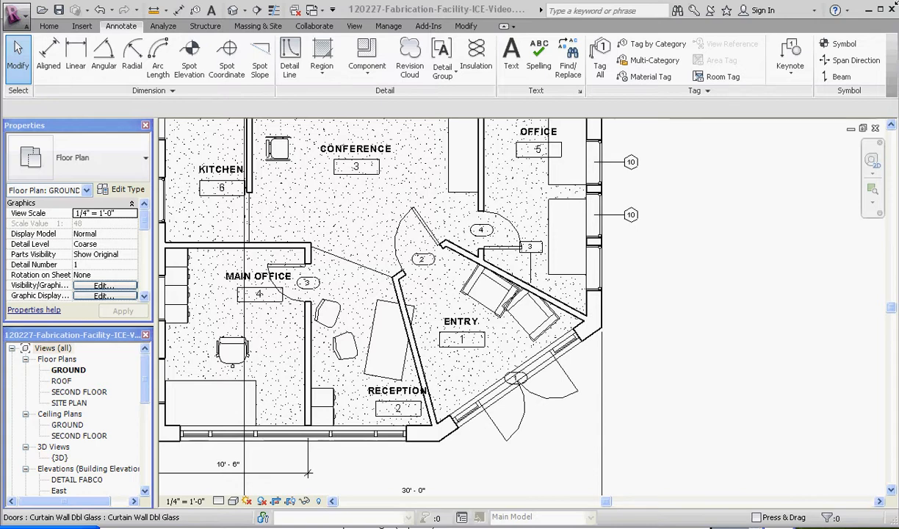
mouse_move(548, 335)
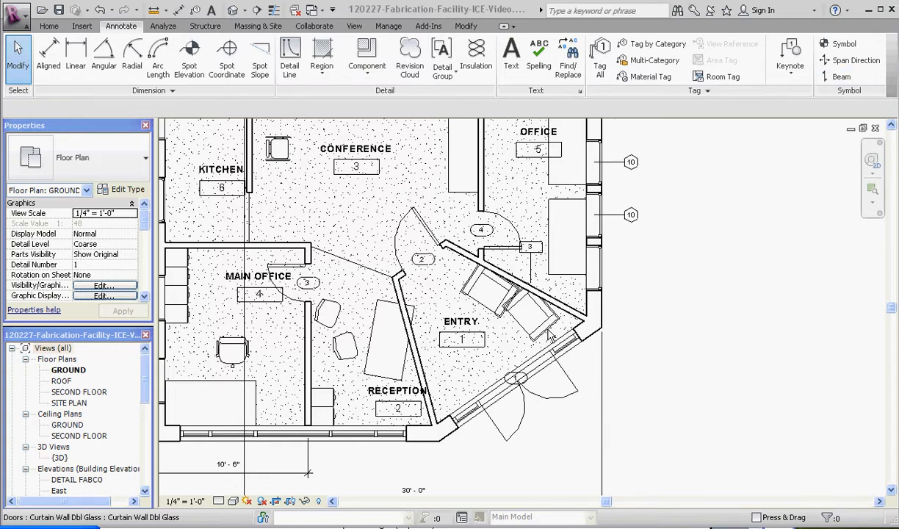
mouse_move(621, 357)
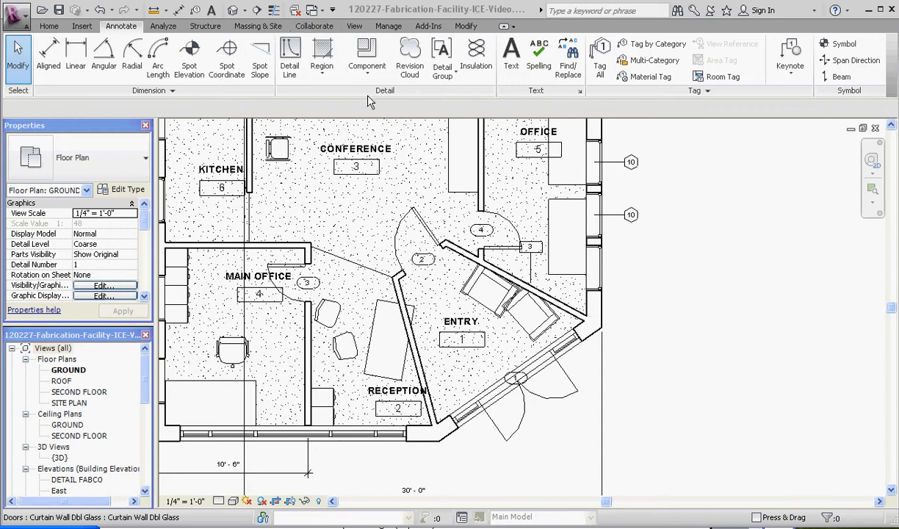
mouse_move(387, 394)
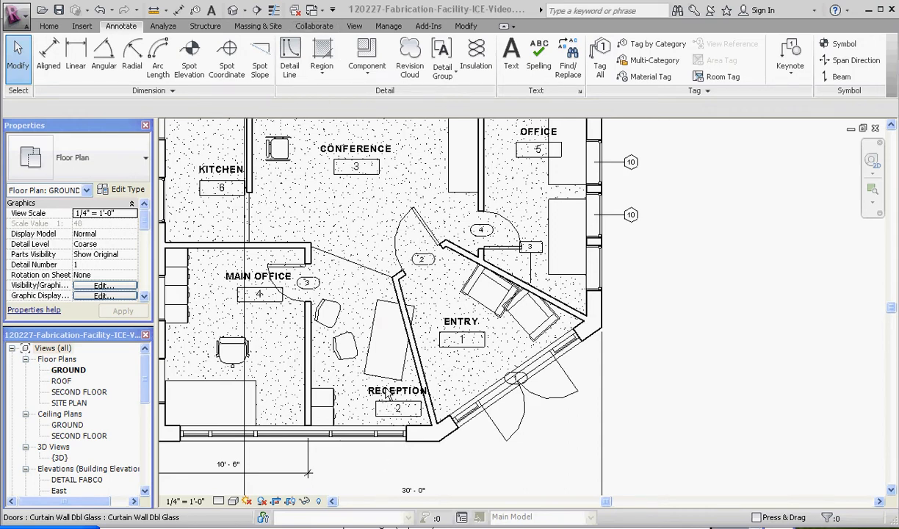
mouse_move(466, 26)
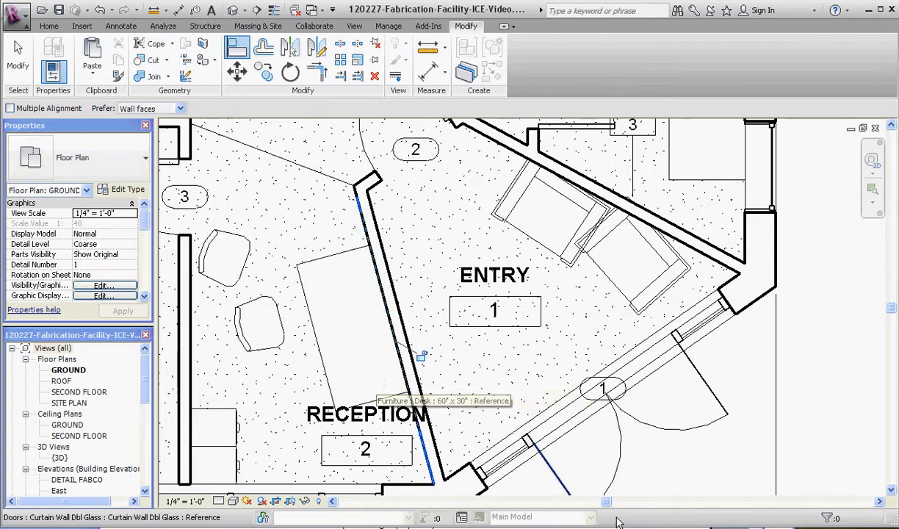
mouse_move(420, 359)
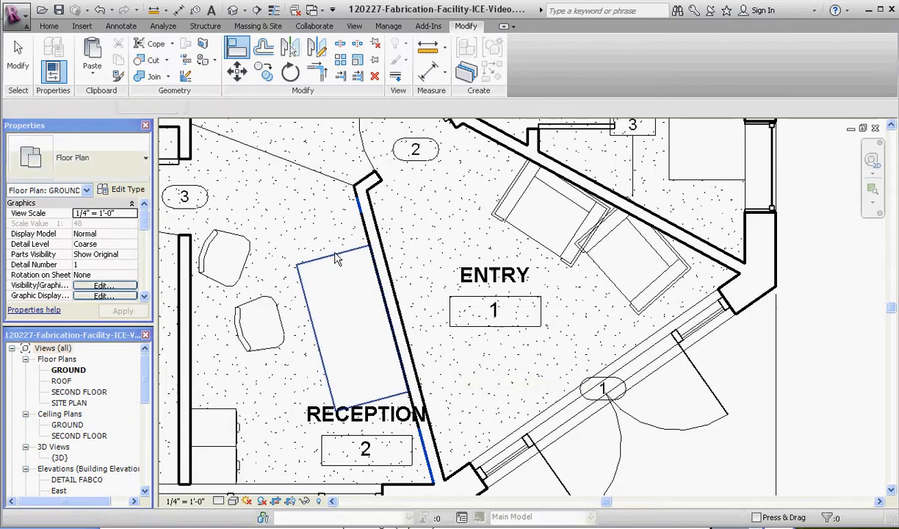
Snap the reception desk's long edge flush against the angled wall face.
click(345, 323)
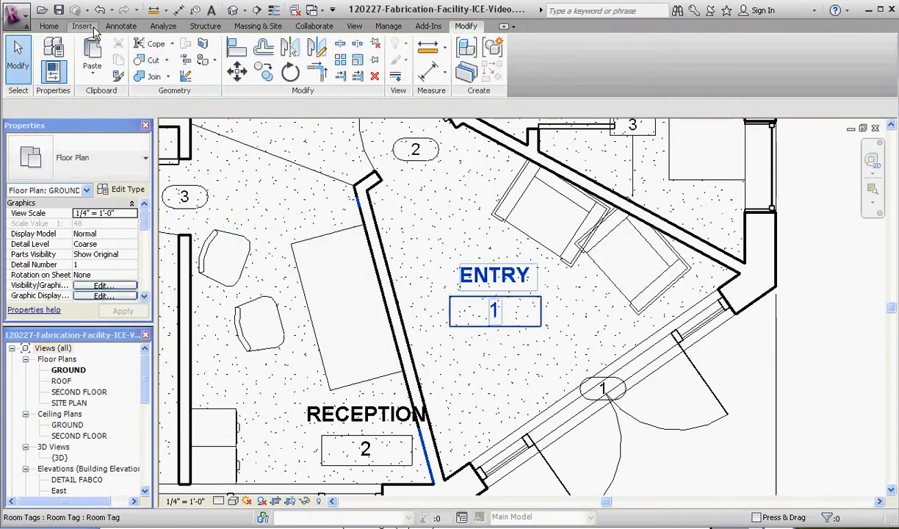
Place a 1'-0" aligned dimension from the wall reference to the desk's top edge.
click(120, 25)
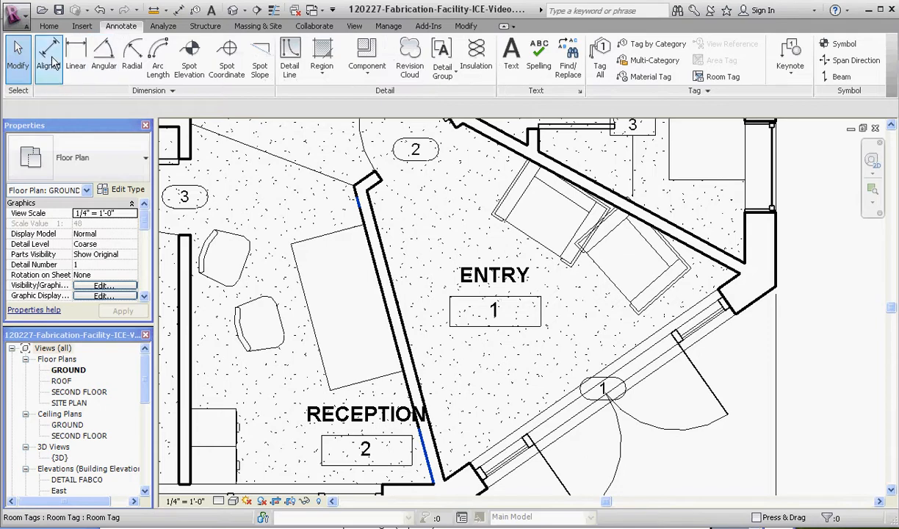
click(45, 52)
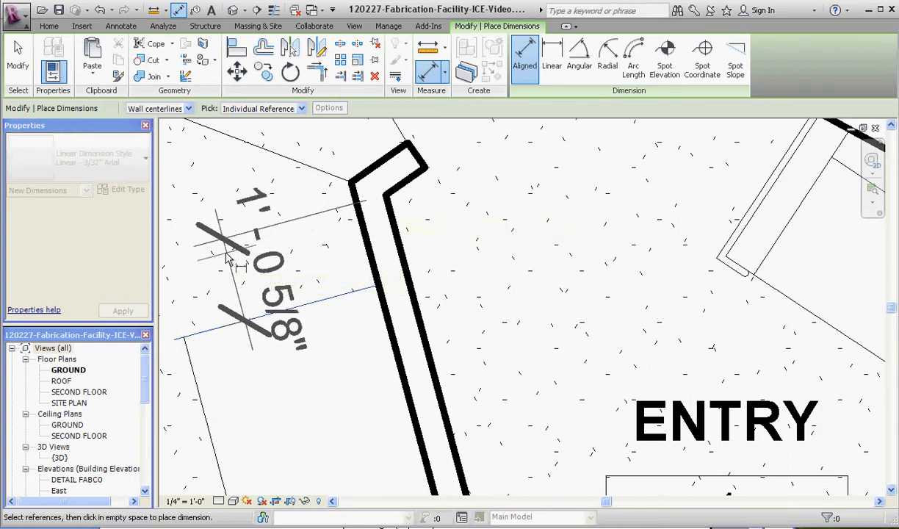
mouse_move(356, 330)
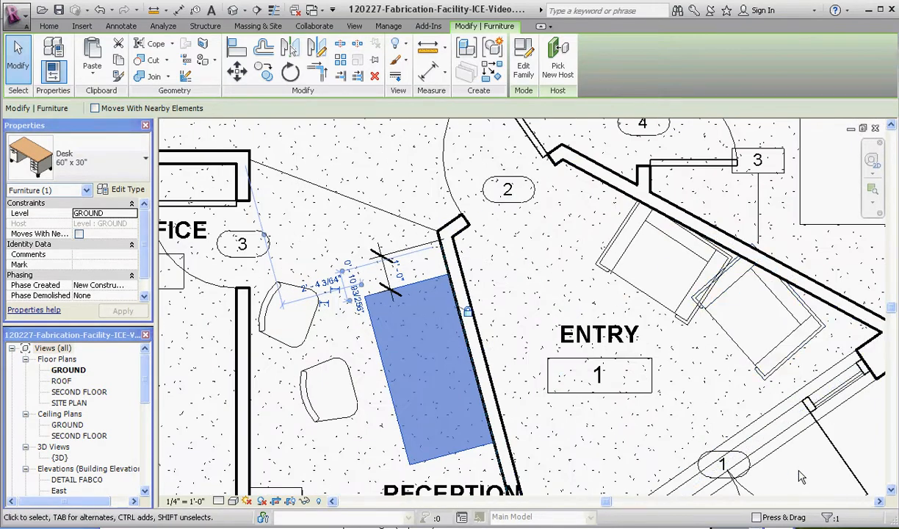
click(121, 26)
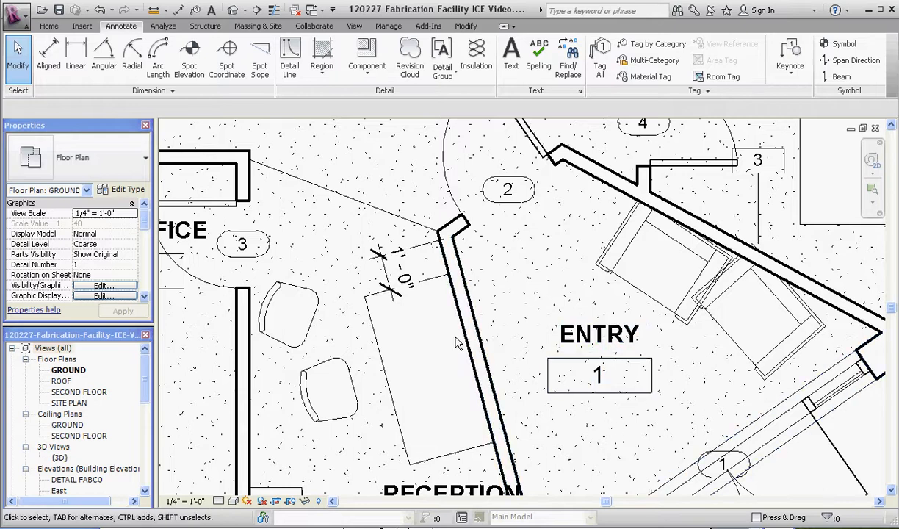
mouse_move(456, 242)
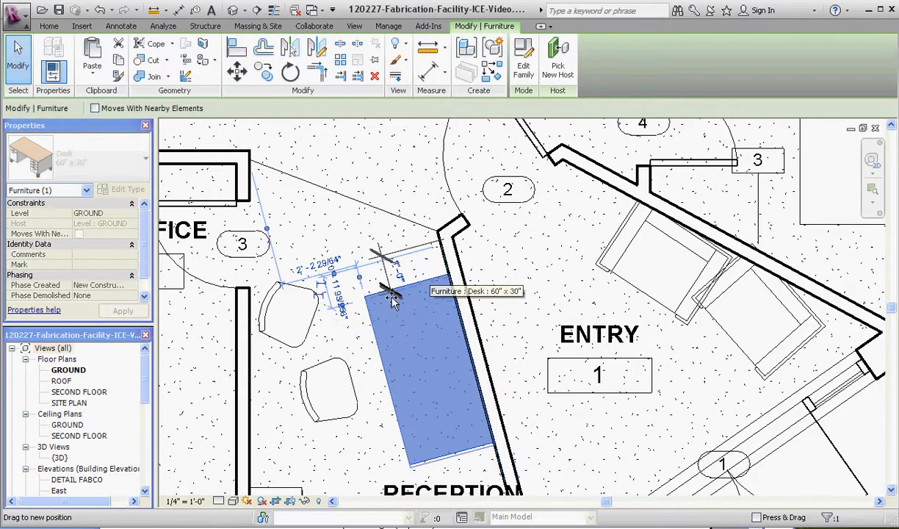
Drag the reception desk along the angled wall until the dimension reads 2'-0".
drag(392, 298, 419, 331)
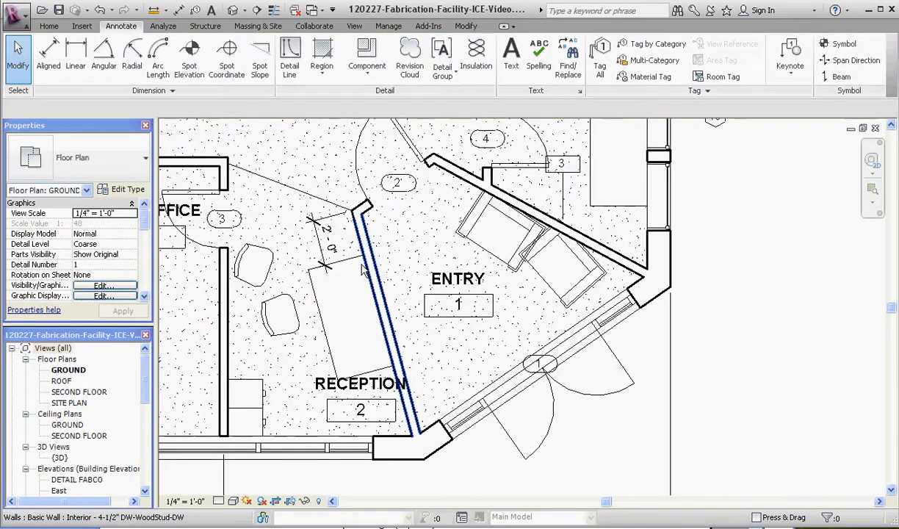
click(338, 308)
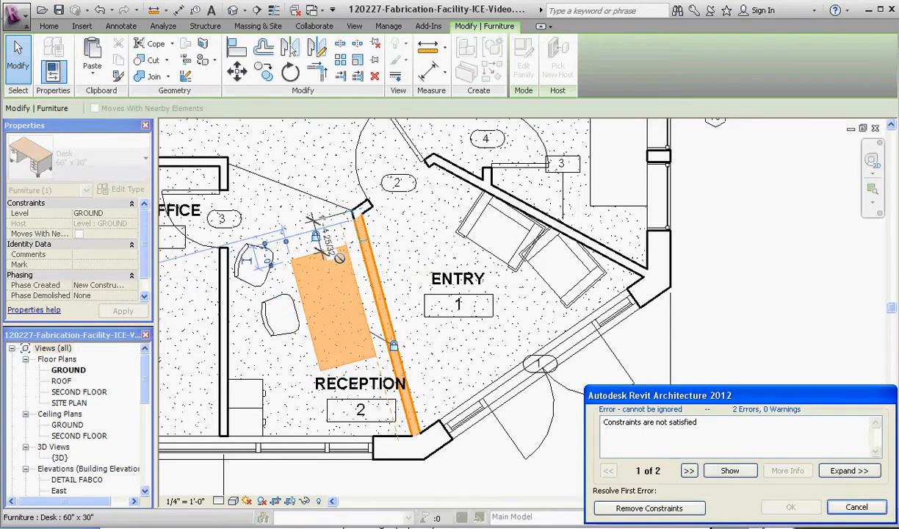
mouse_move(649, 507)
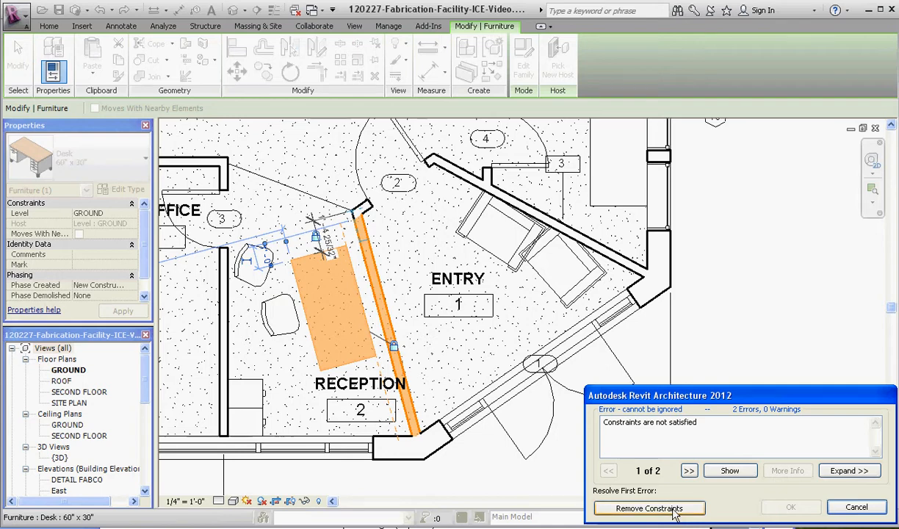
mouse_move(867, 507)
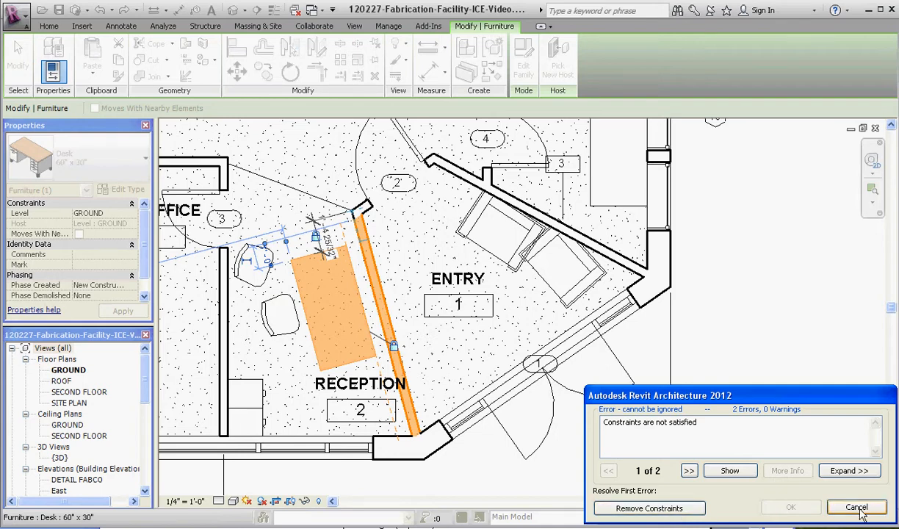
click(856, 507)
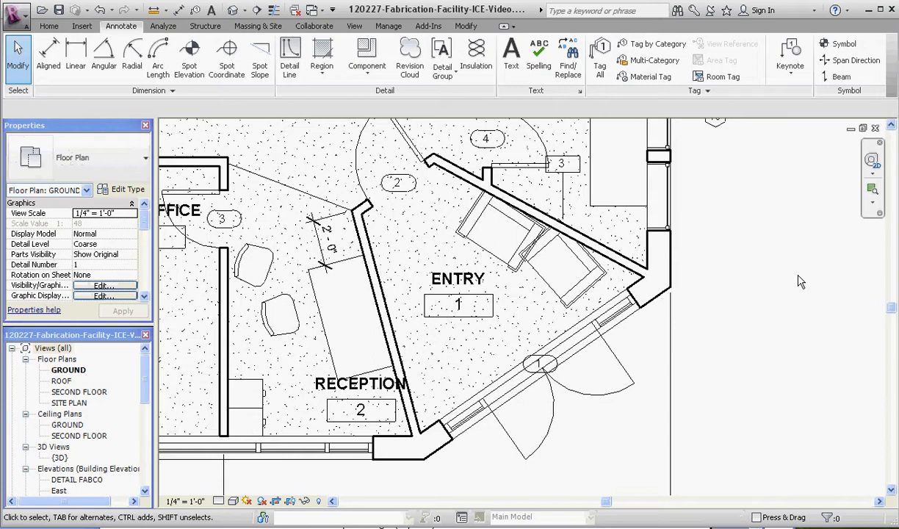
mouse_move(681, 299)
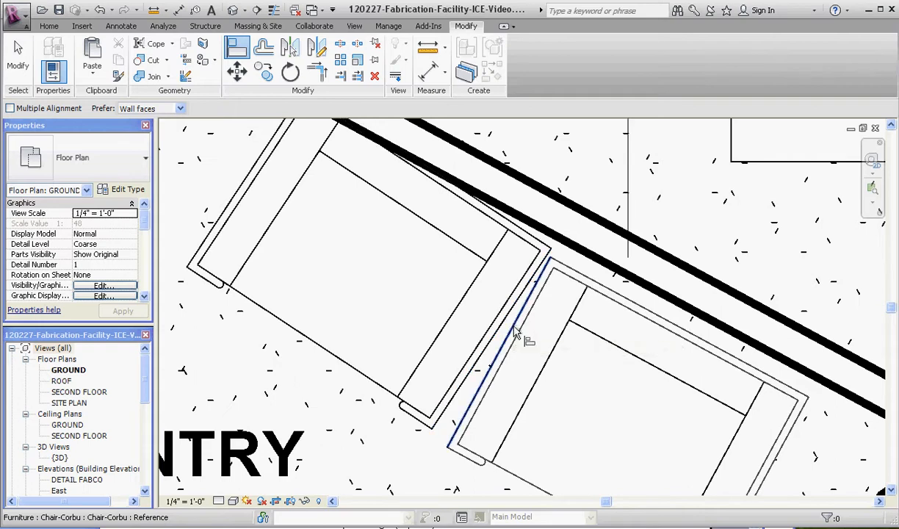
mouse_move(586, 277)
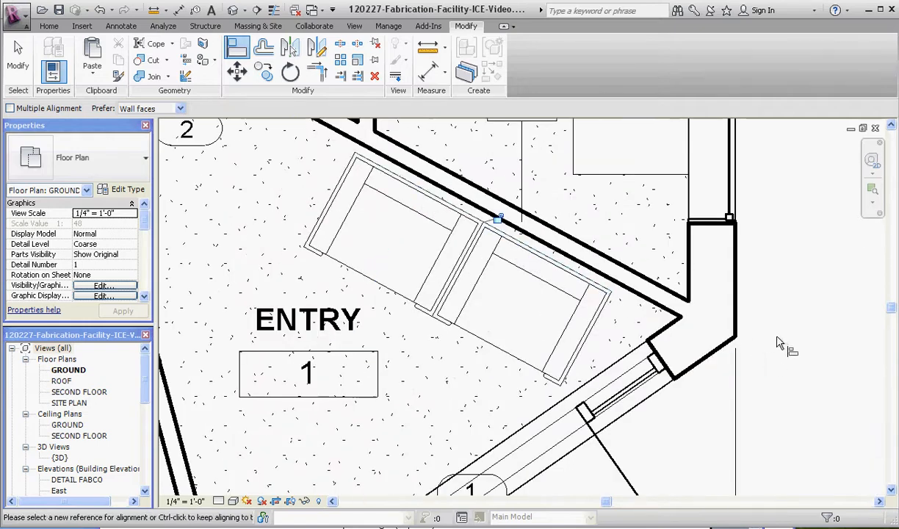
Align the left entry chair's edge with the other chair, parallel to the angled wall.
click(332, 202)
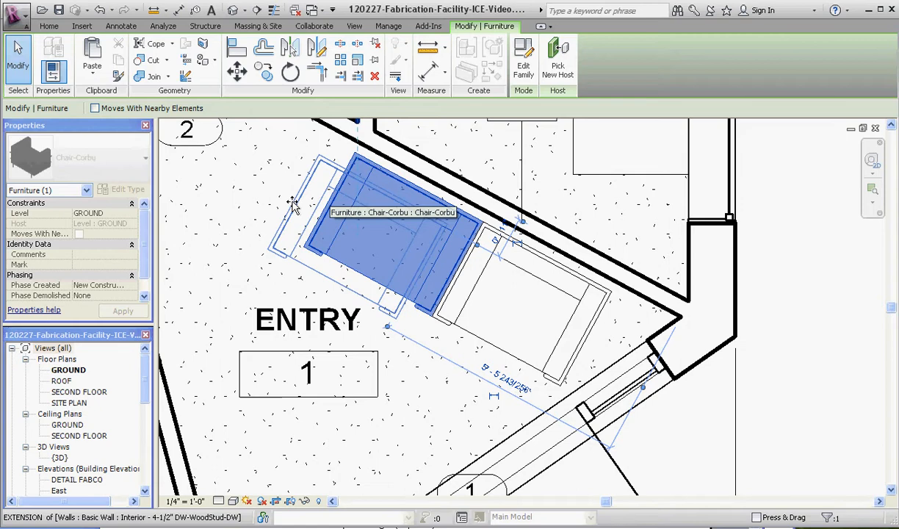
click(580, 310)
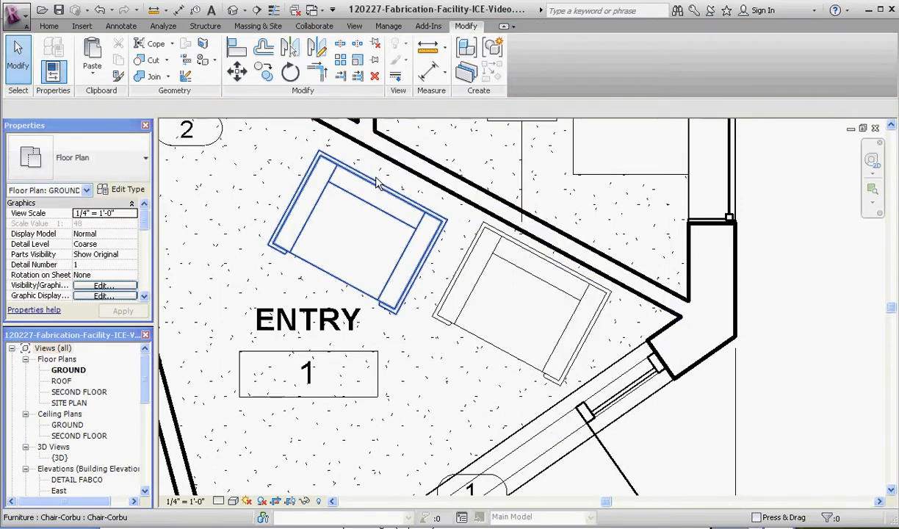
click(461, 257)
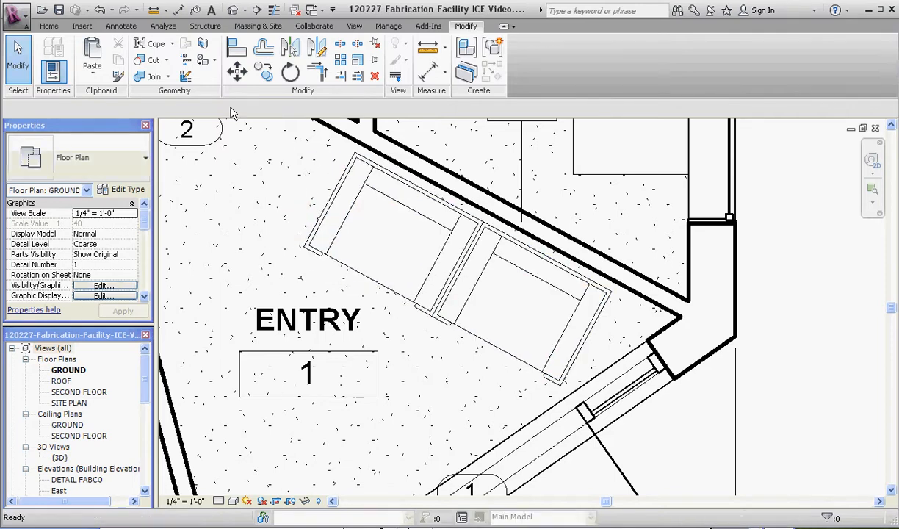
mouse_move(807, 329)
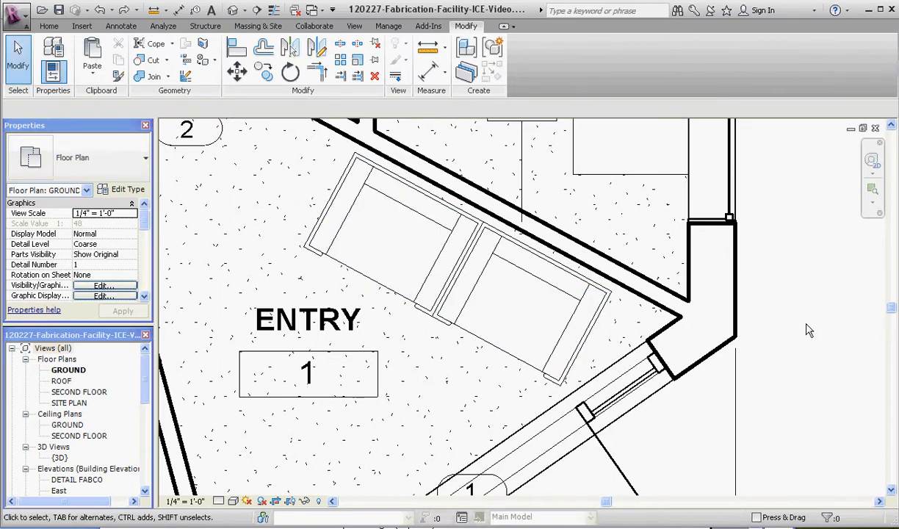